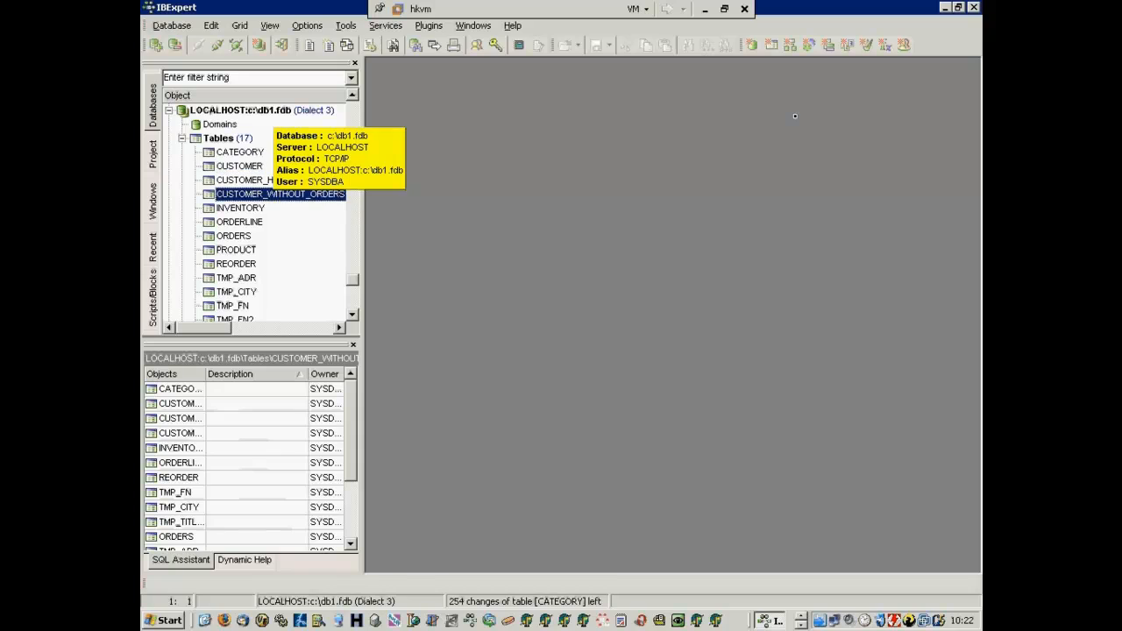
- Open the PRODUCT table from the Database Explorer to view its 26 film records
{"action": "double_click", "coordinate": [235, 249]}
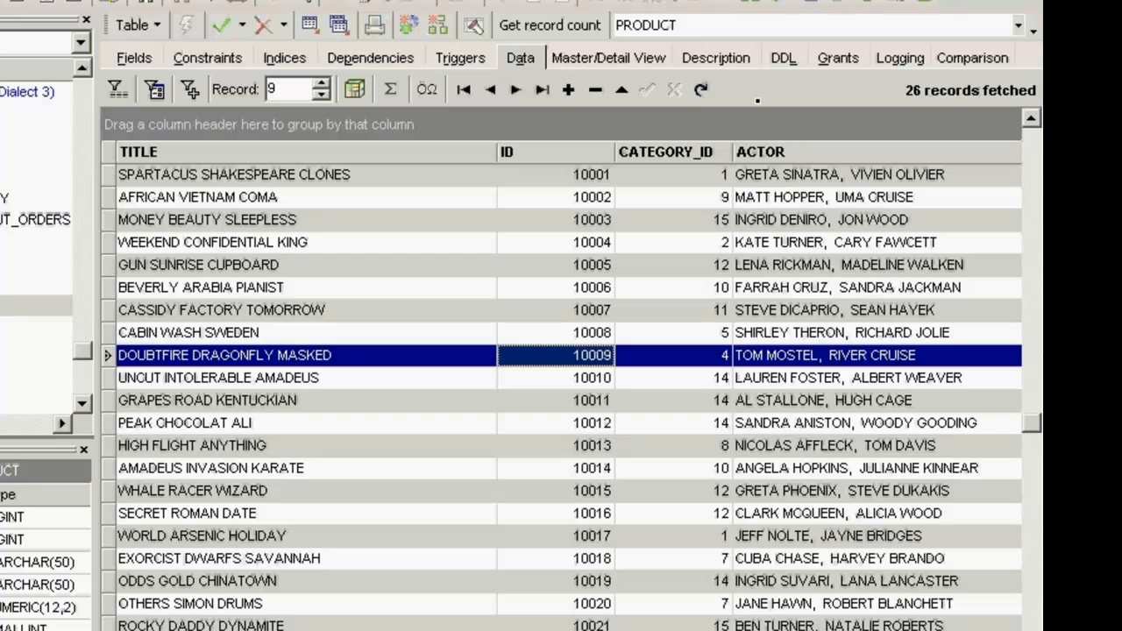
{"action": "left_click", "coordinate": [515, 89]}
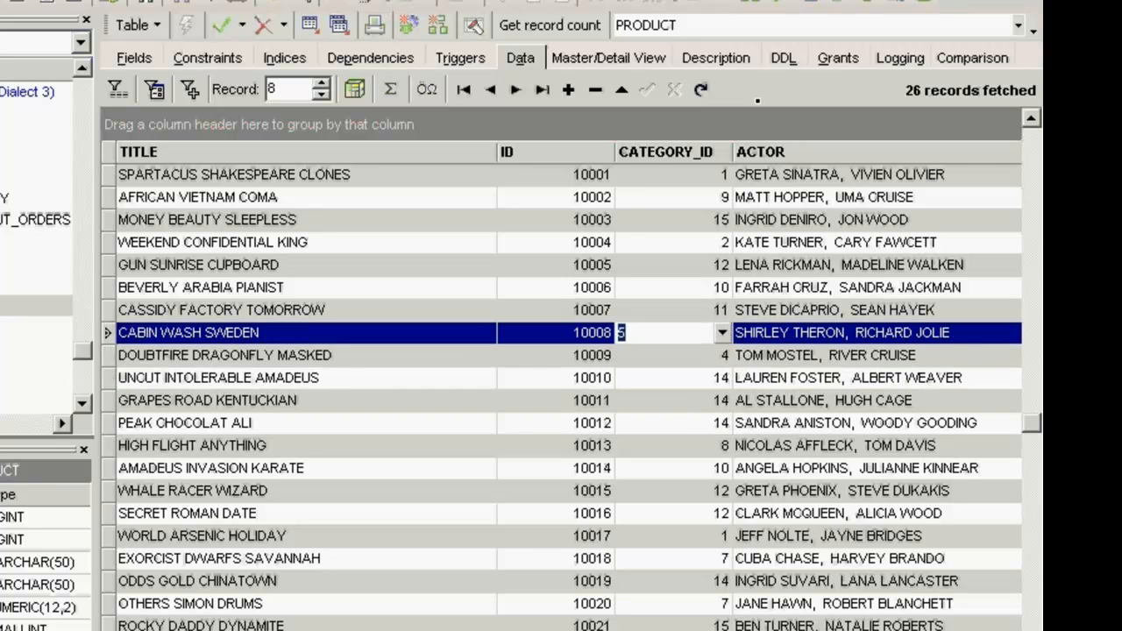
{"action": "left_click", "coordinate": [723, 333]}
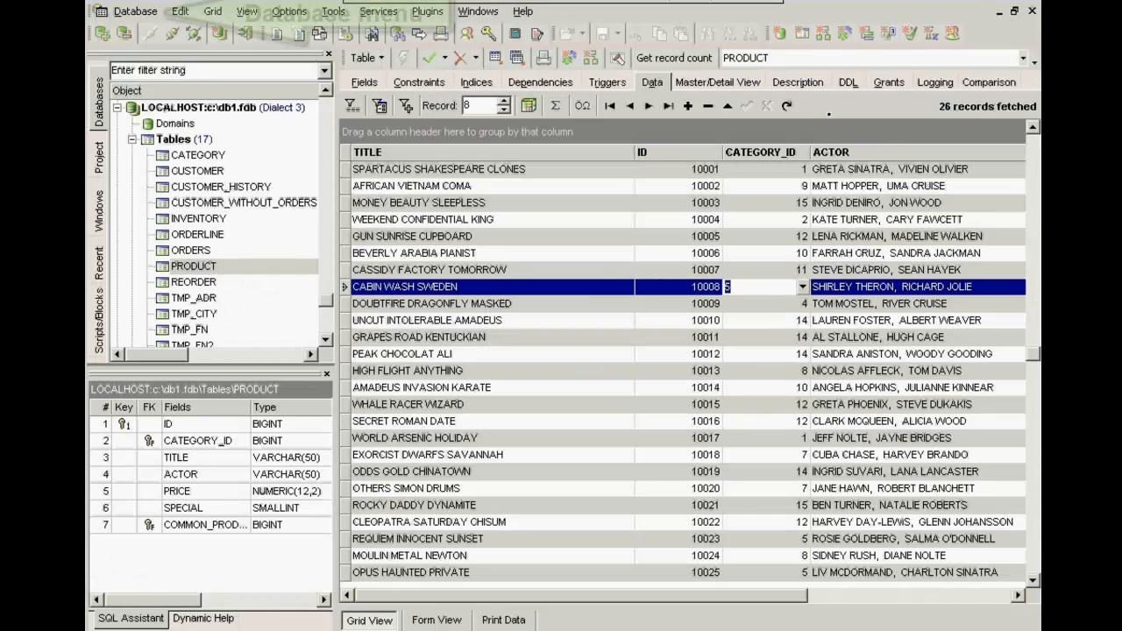
- Start Create Database from the Database menu, with remote server LOCALHOST/305 over TCP/IP
{"action": "left_click", "coordinate": [135, 10]}
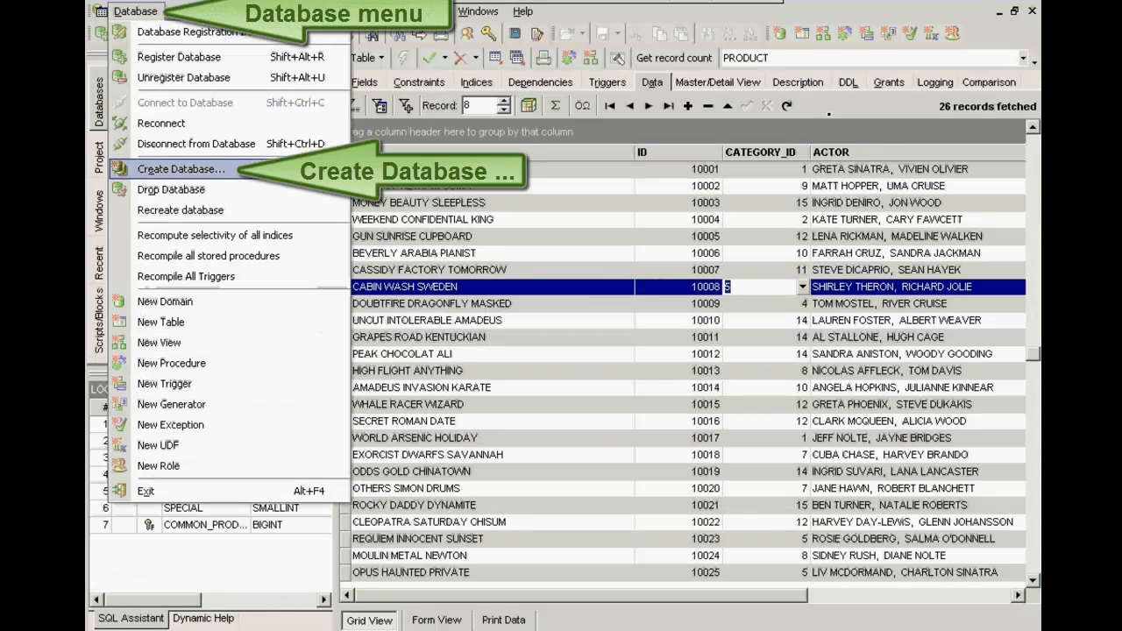
{"action": "left_click", "coordinate": [182, 169]}
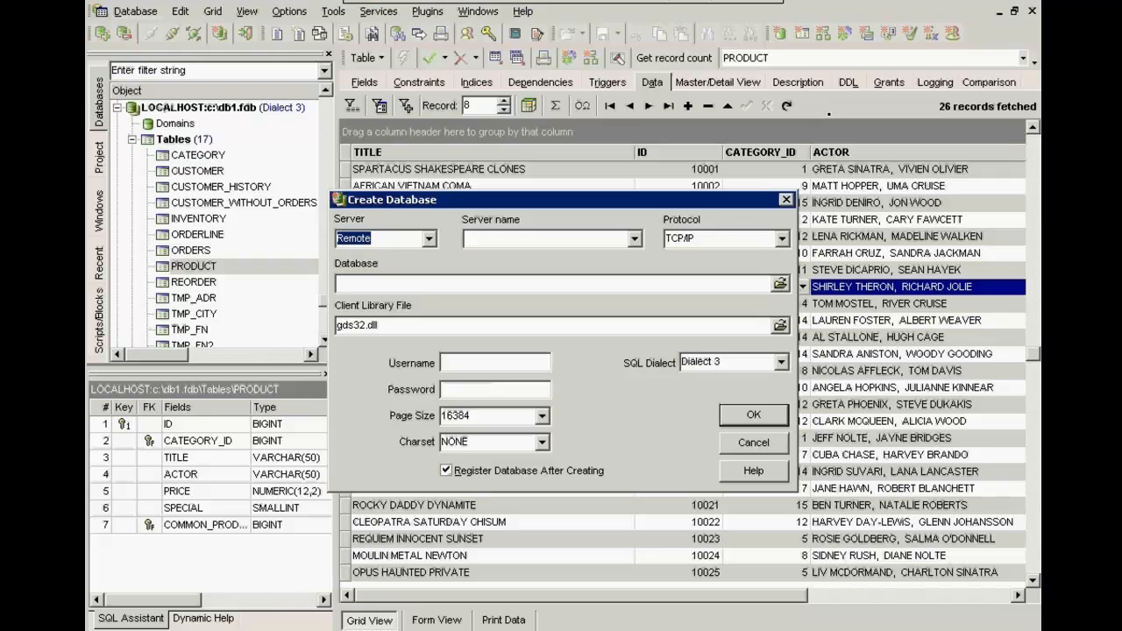
{"action": "left_click", "coordinate": [635, 239]}
{"action": "type", "text": "LOCALHOST/305"}
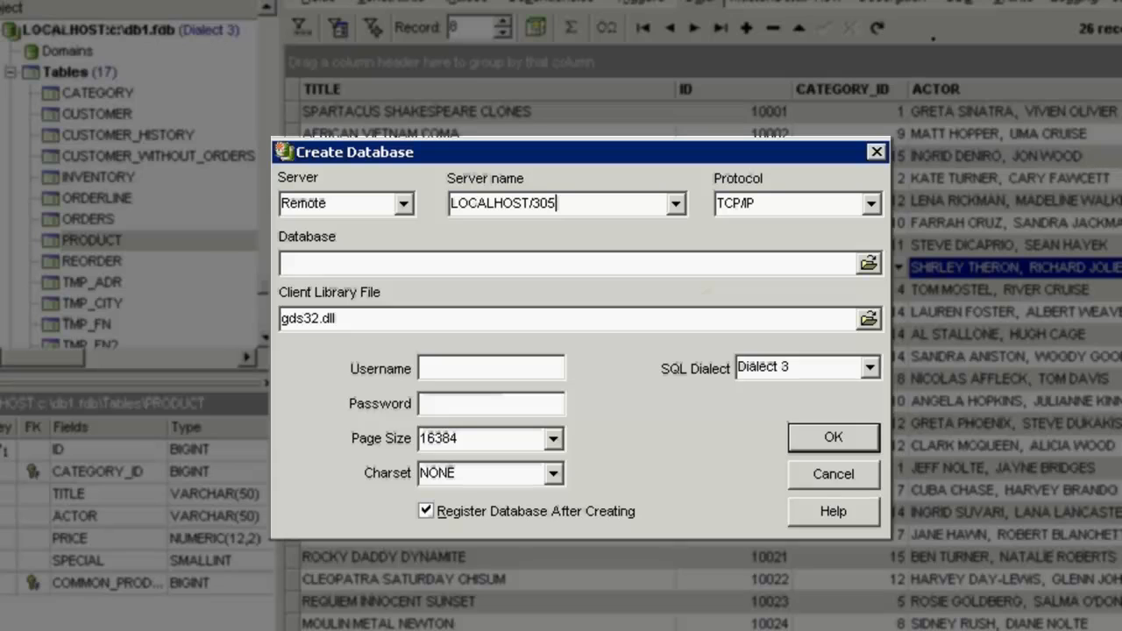
- Choose LOCALHOST/3021 from the known server names for the remote connection
{"action": "left_click", "coordinate": [673, 203]}
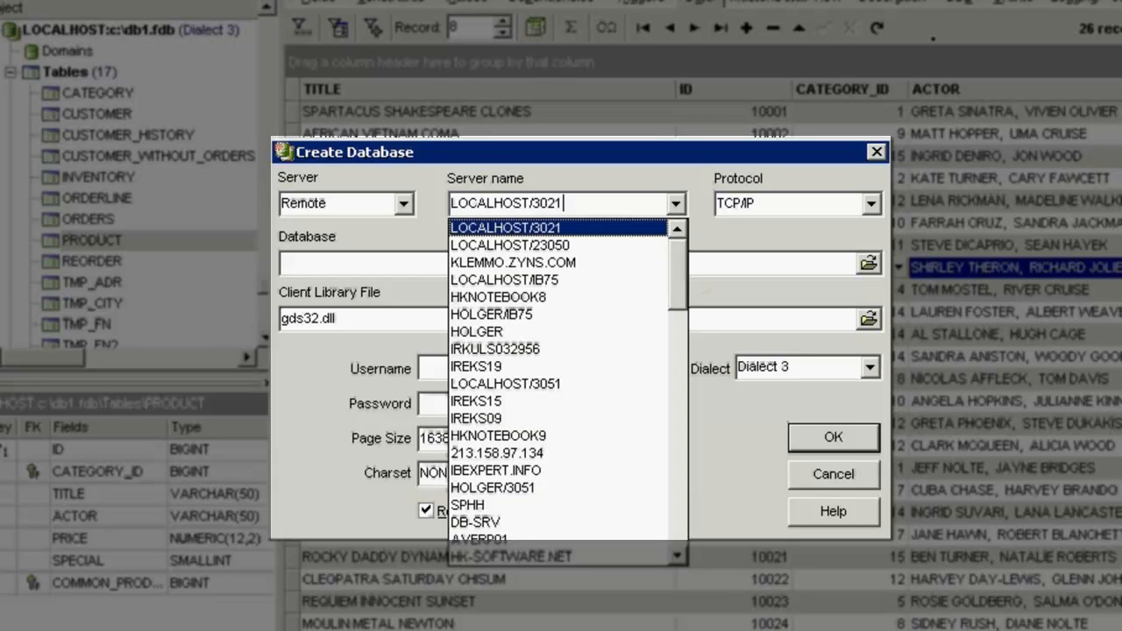
{"action": "left_click", "coordinate": [509, 227]}
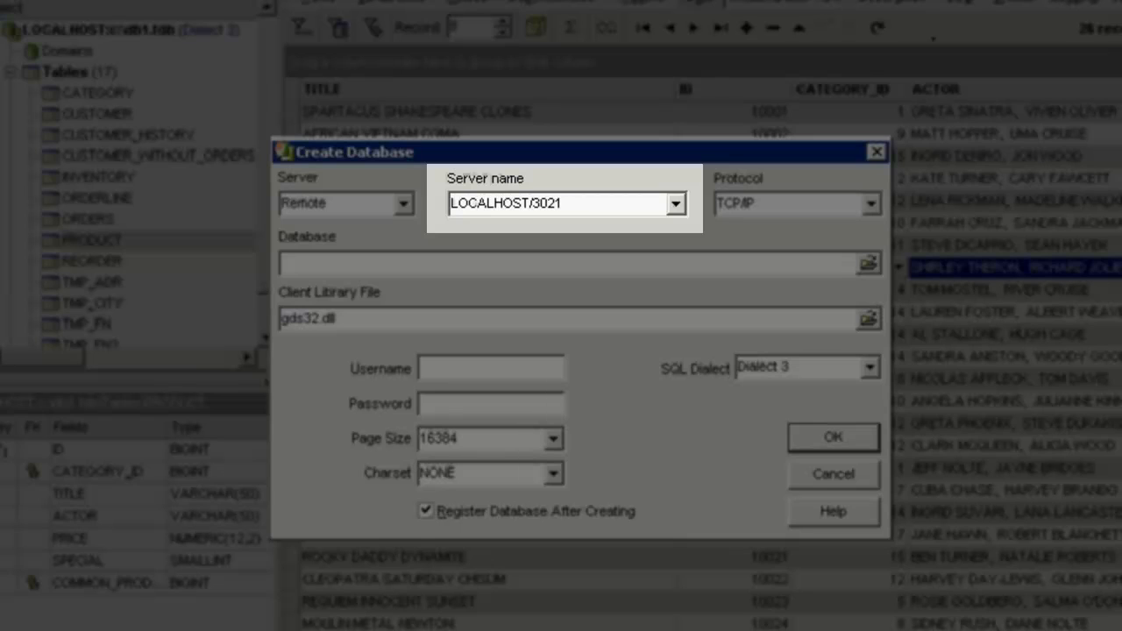
{"action": "left_click", "coordinate": [565, 204]}
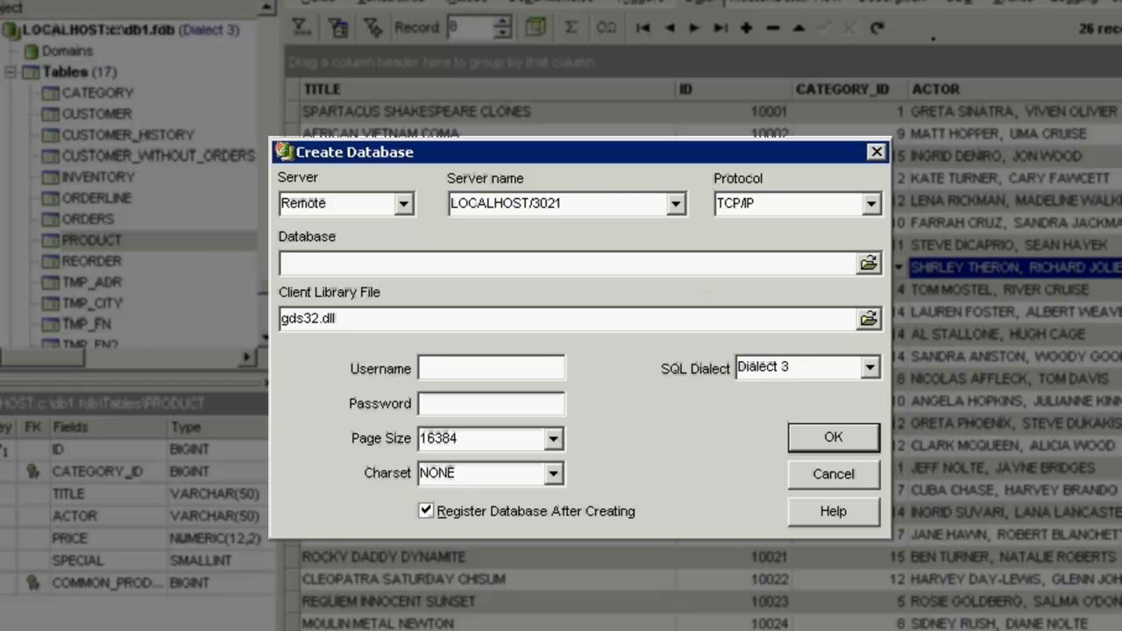
- Keep the server type Remote and enter the database path c:\dbx21.fdb
{"action": "left_click", "coordinate": [414, 204]}
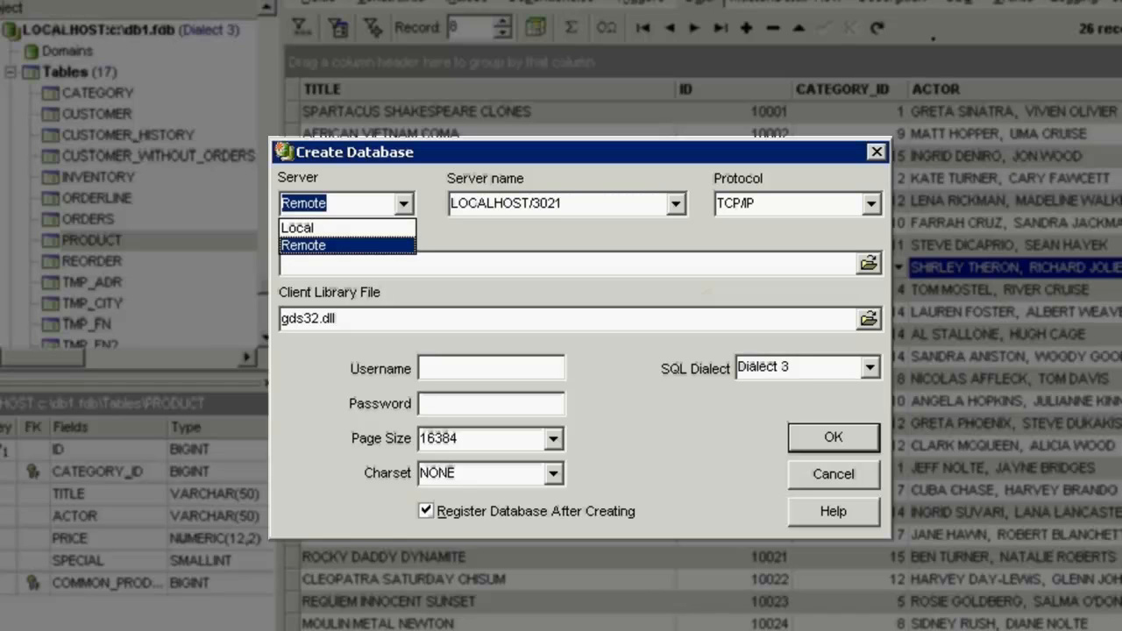
{"action": "left_click", "coordinate": [303, 246]}
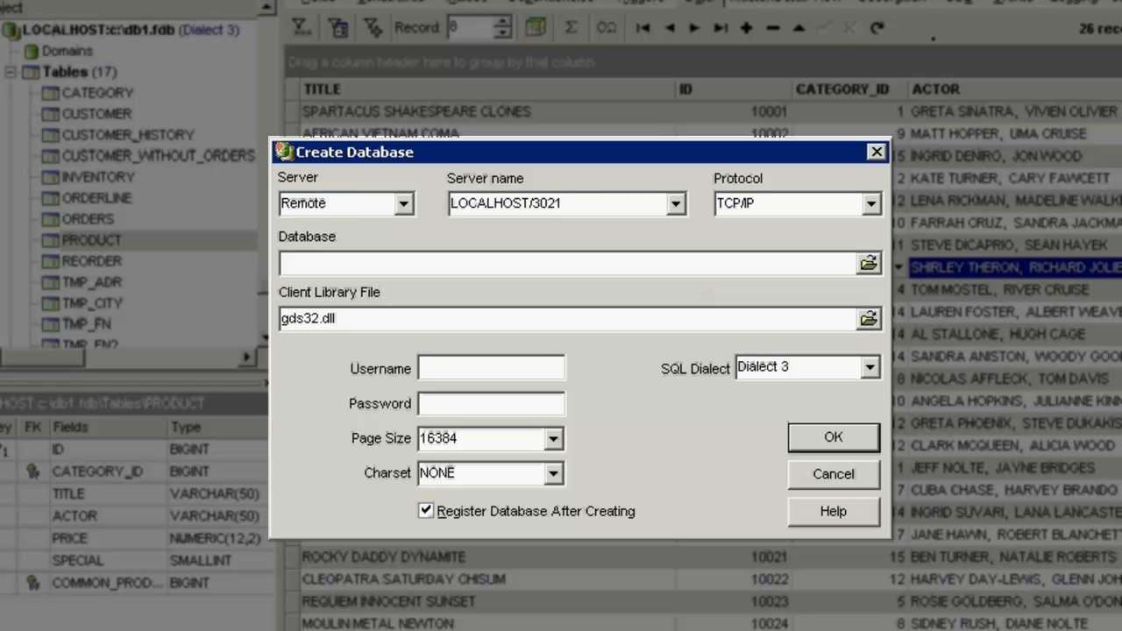
{"action": "type", "text": "c:\\"}
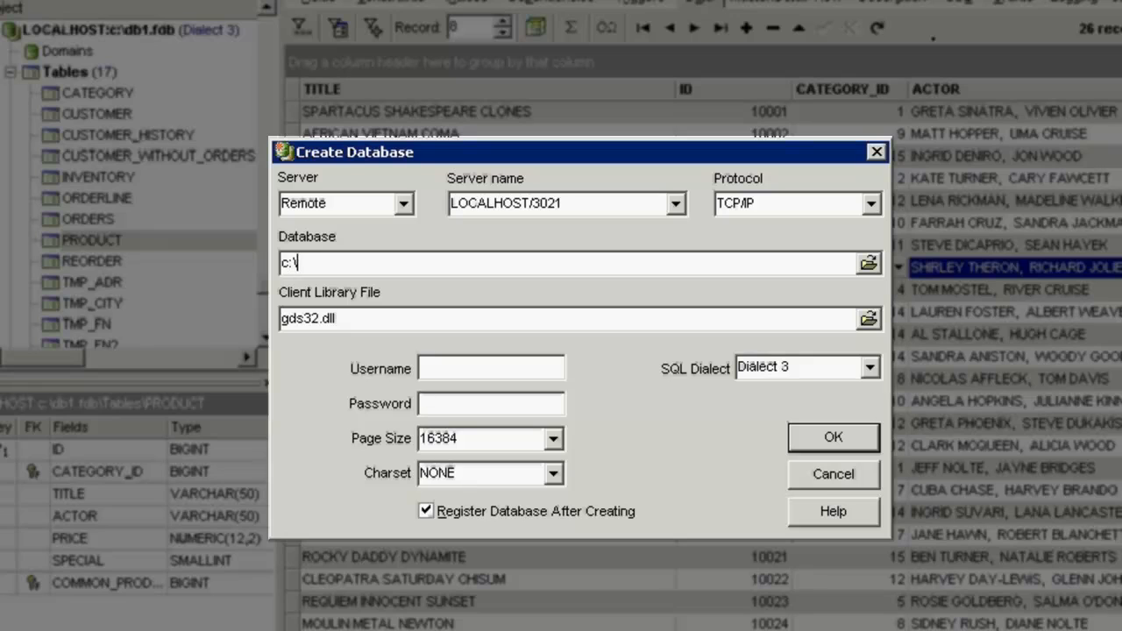
{"action": "type", "text": "db"}
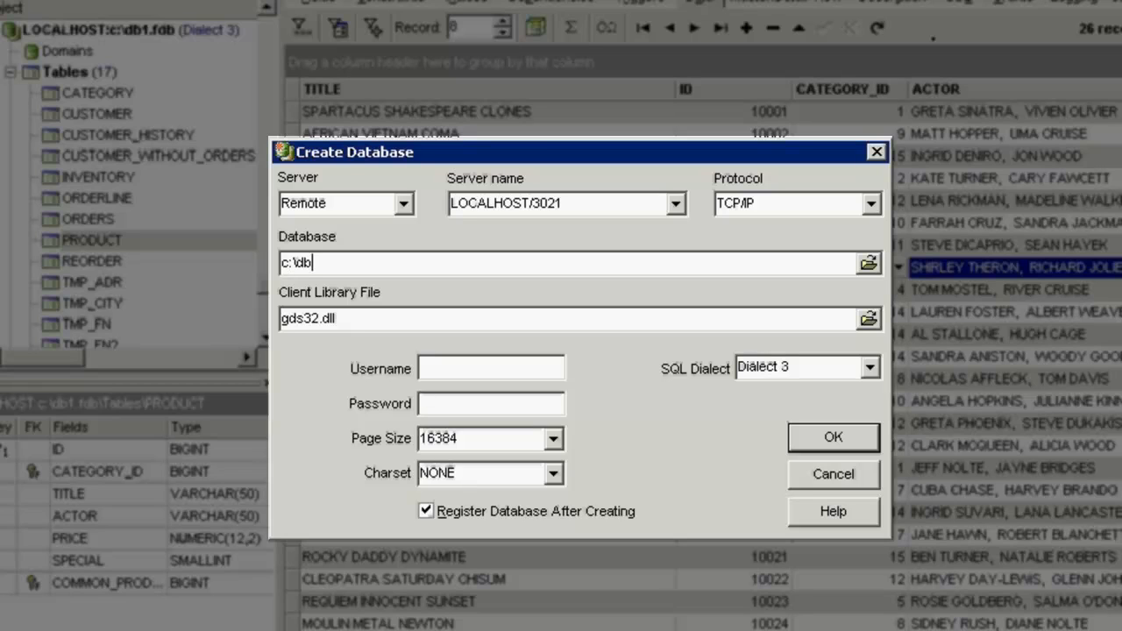
{"action": "type", "text": "x21"}
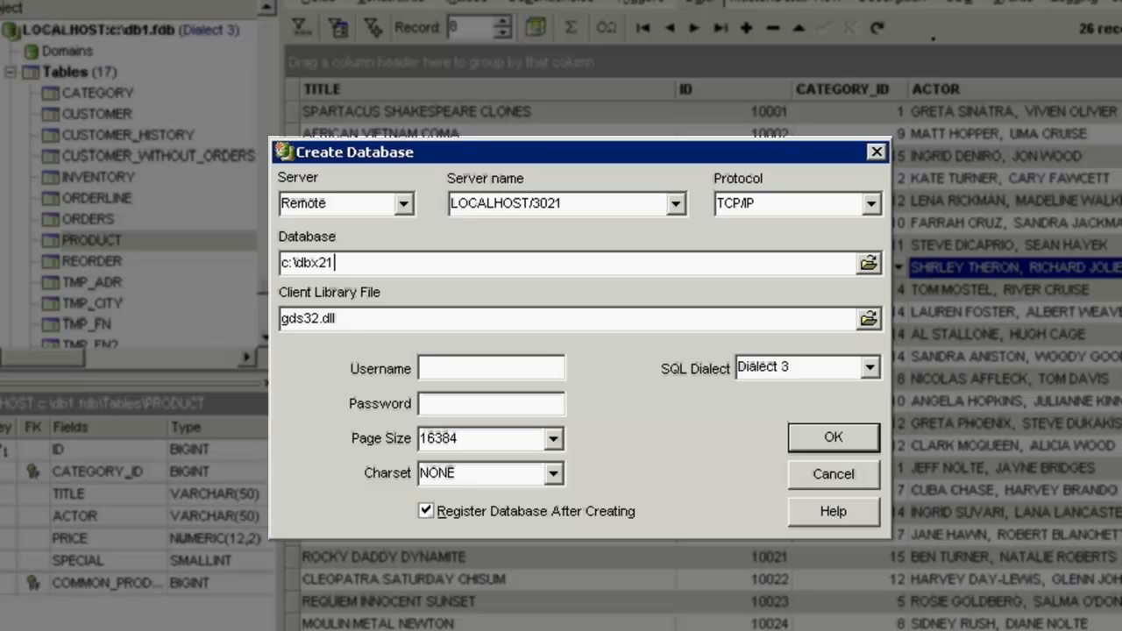
{"action": "type", "text": ".fdb"}
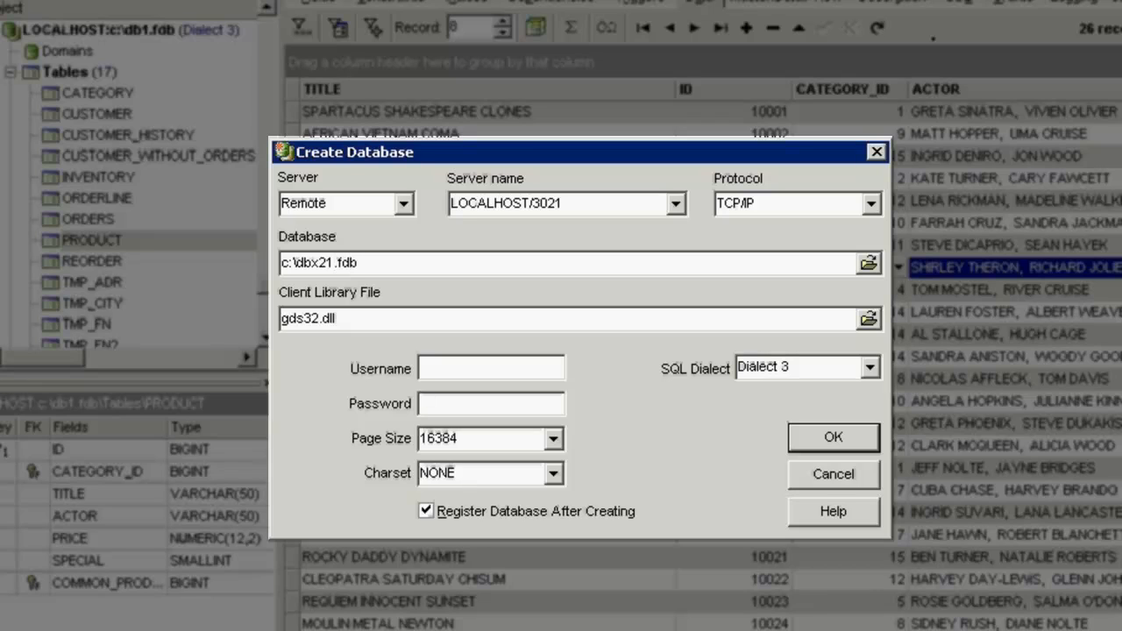
- Enter SYSDBA as the user name for the new database
{"action": "type", "text": "SY"}
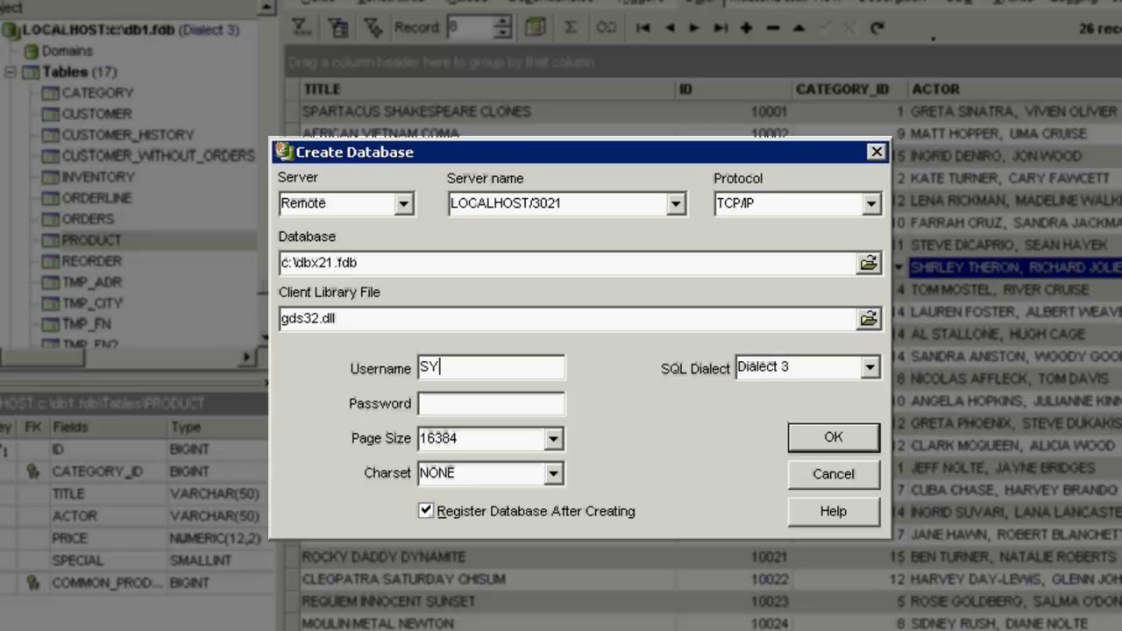
{"action": "type", "text": "SDBA"}
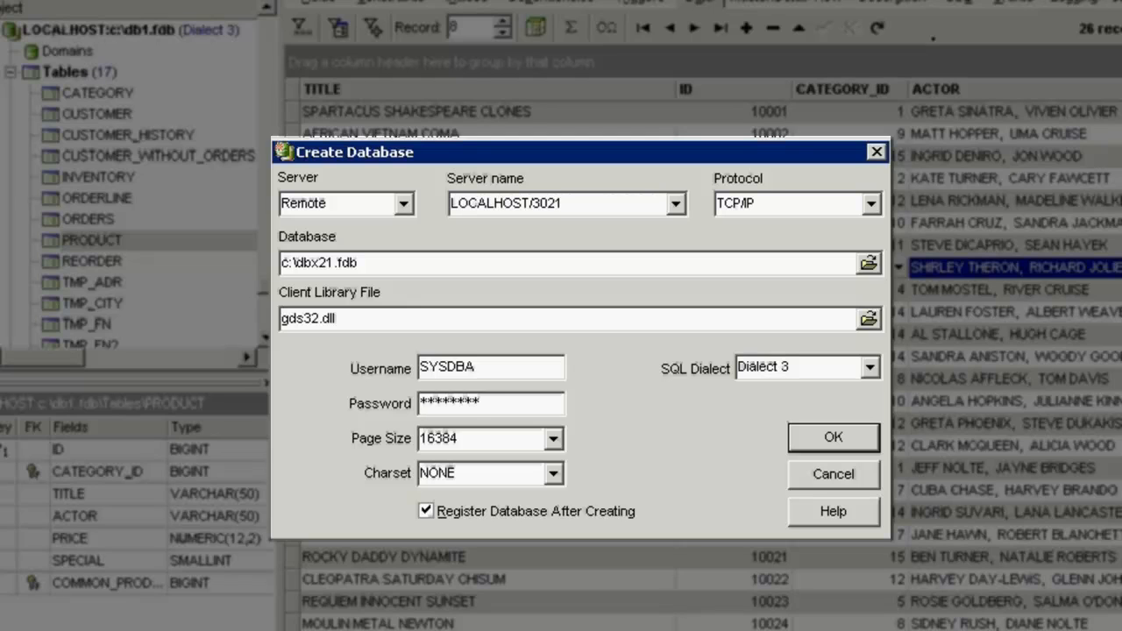
{"action": "left_click", "coordinate": [554, 438]}
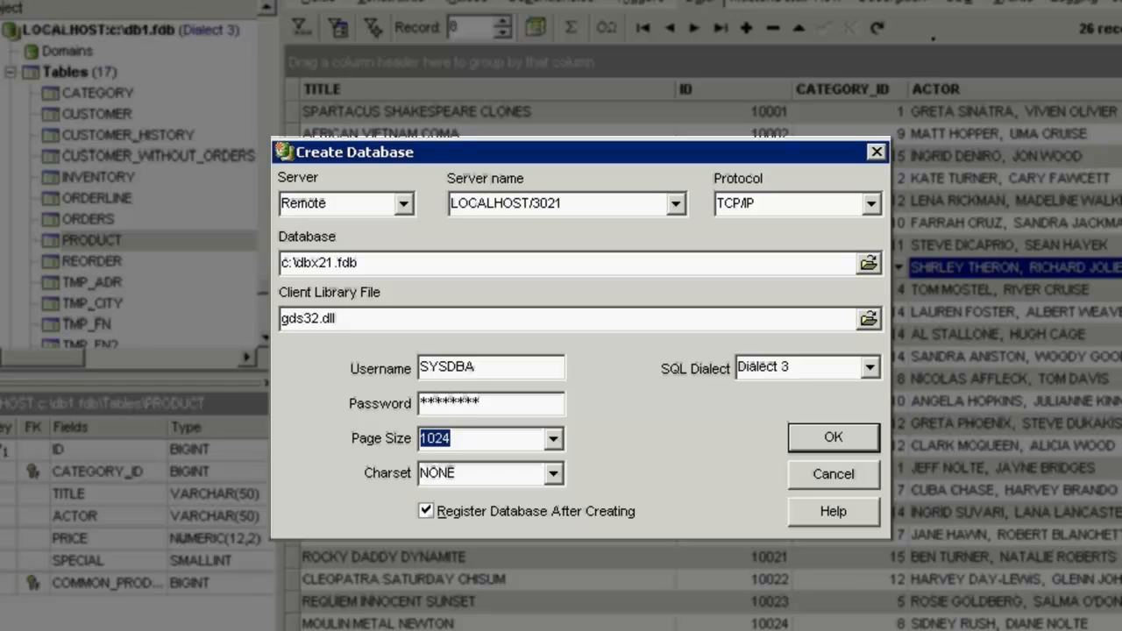
{"action": "left_click", "coordinate": [868, 366]}
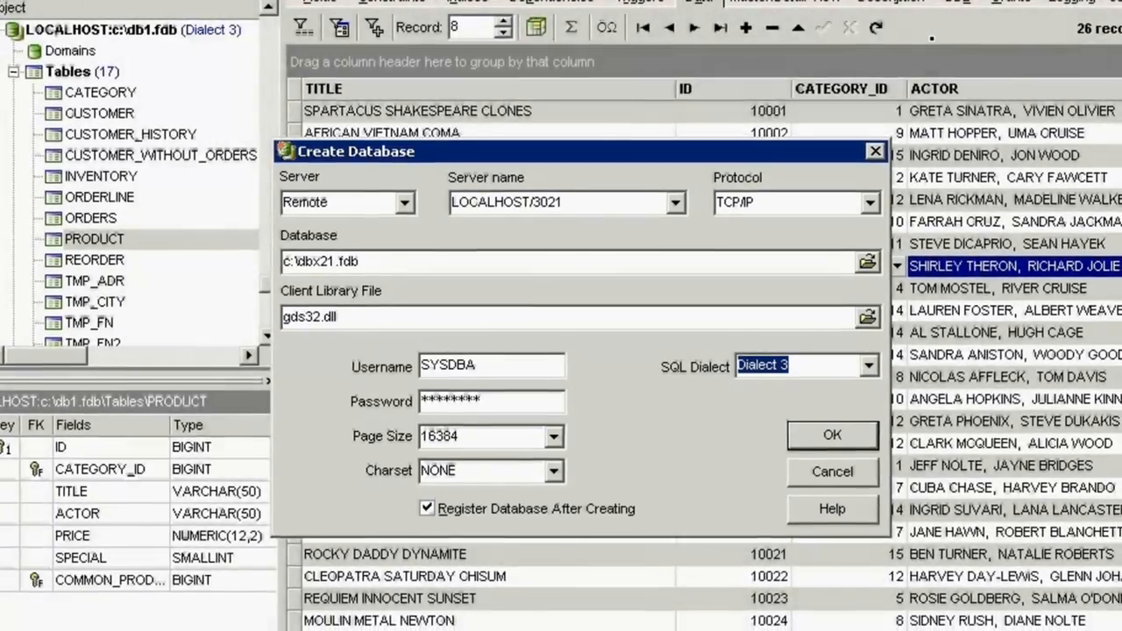
- Confirm creation of c:\dbx21.fdb and proceed to its Database Registration form
{"action": "left_click", "coordinate": [831, 434]}
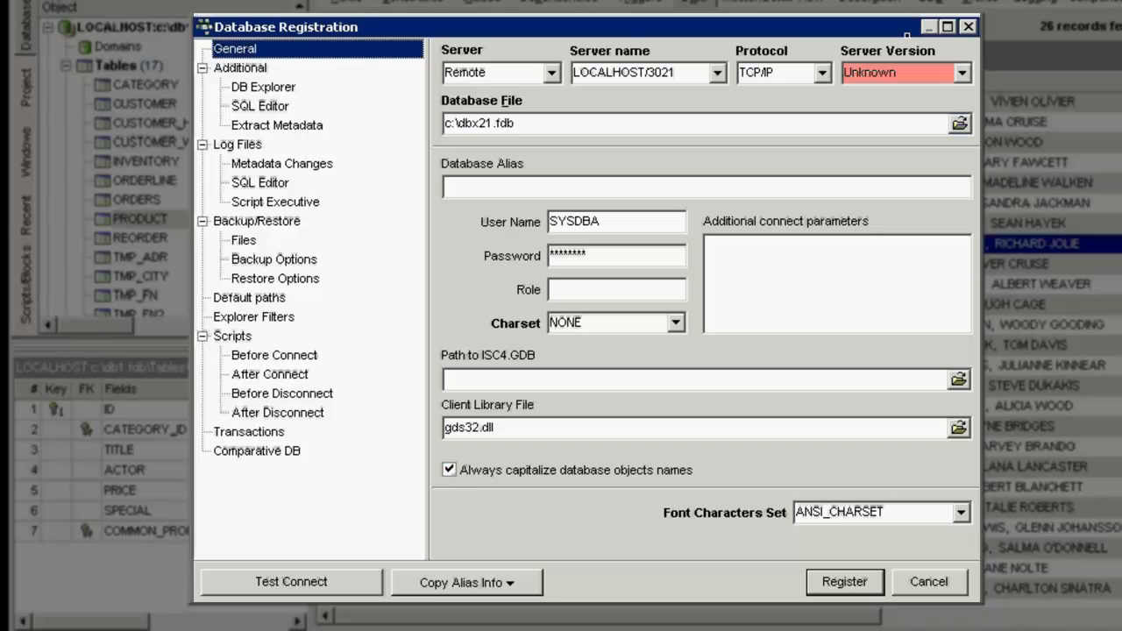
{"action": "mouse_move", "coordinate": [515, 322]}
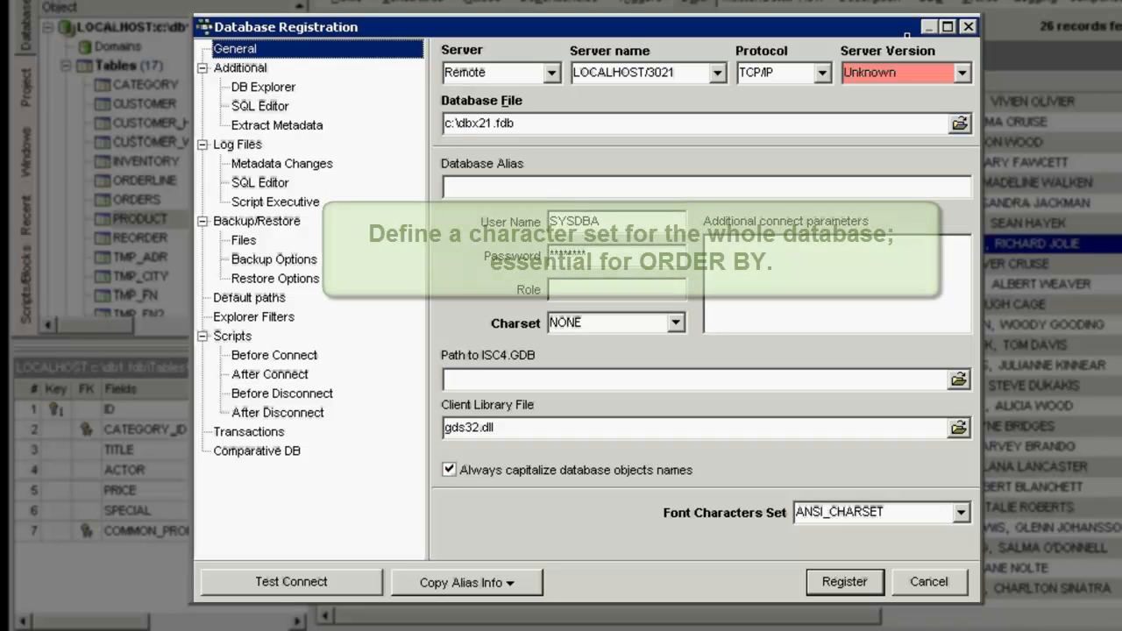
- Browse the charset list, trying ISO8859_1, leaving the charset at NONE
{"action": "left_click", "coordinate": [673, 322]}
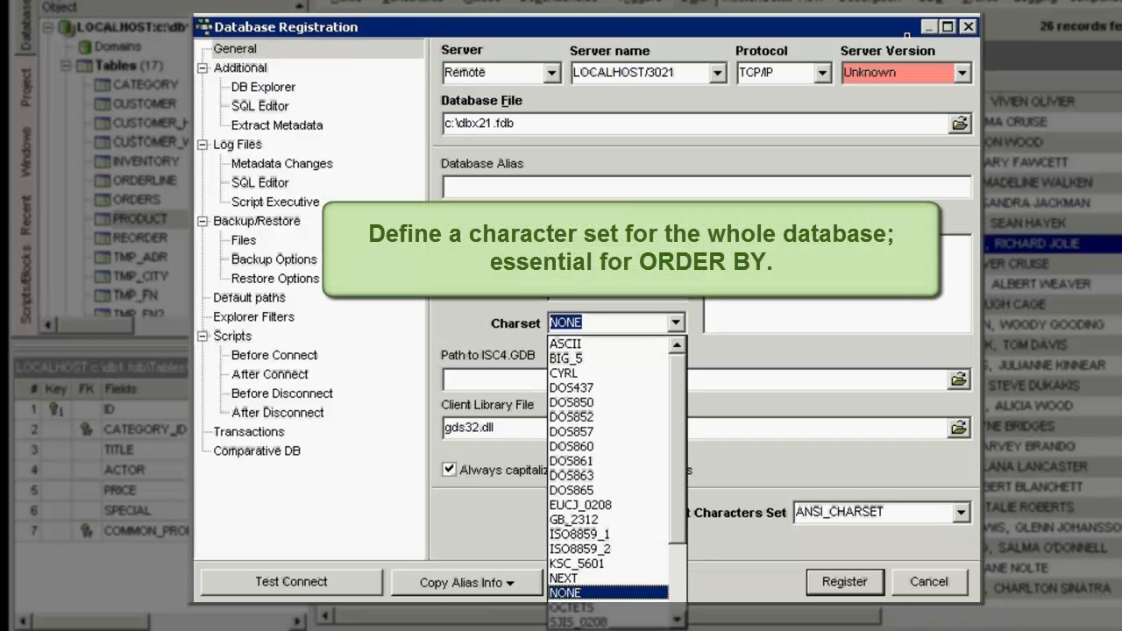
{"action": "scroll", "scroll_direction": "down", "scroll_amount": 3}
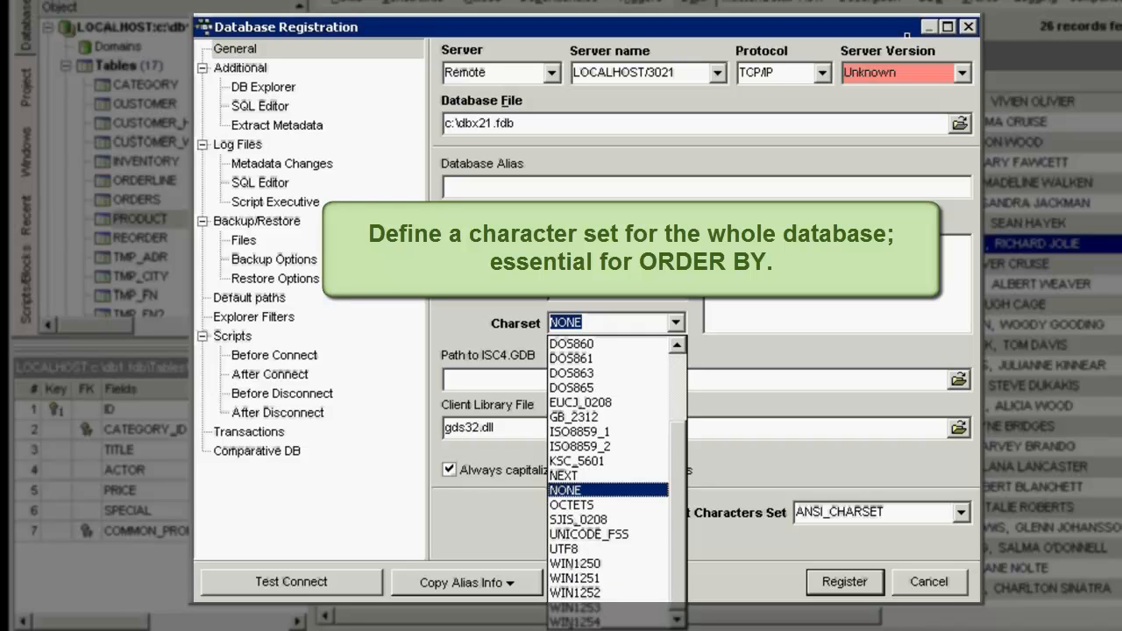
{"action": "left_click", "coordinate": [579, 431]}
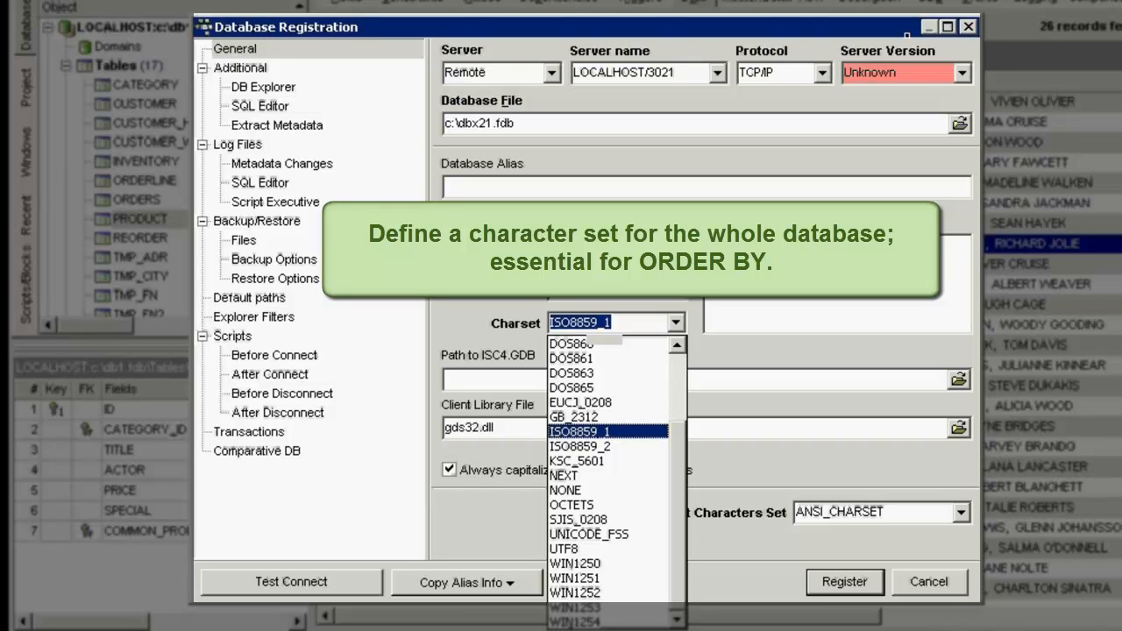
{"action": "scroll", "scroll_direction": "up", "scroll_amount": 3}
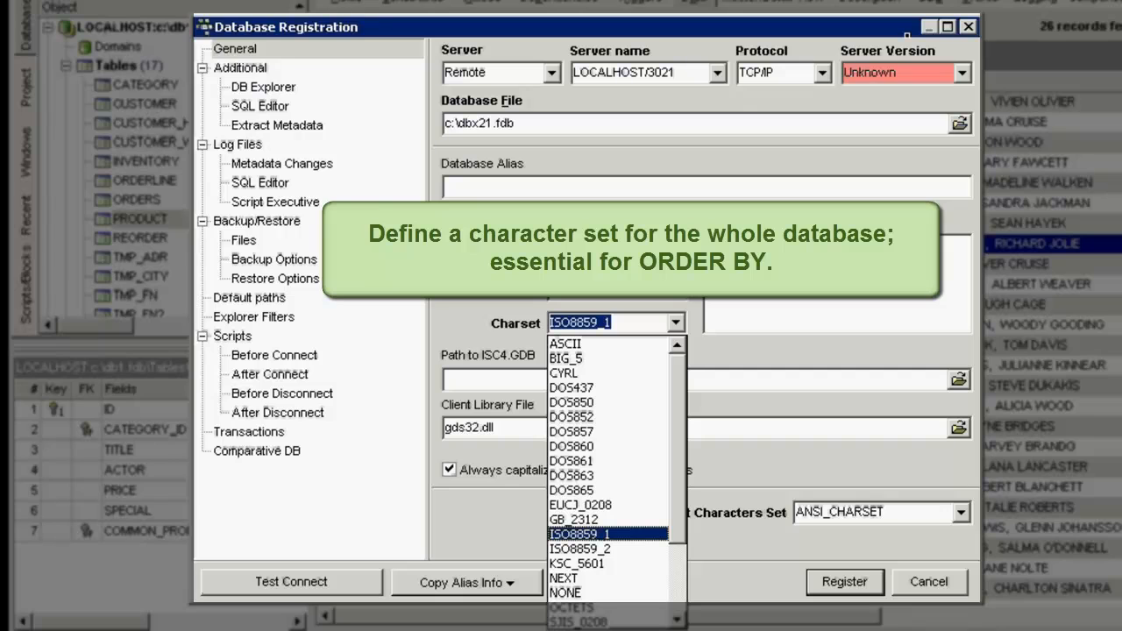
- Select Firebird 2.1 as the registration's server version
{"action": "left_click", "coordinate": [564, 593]}
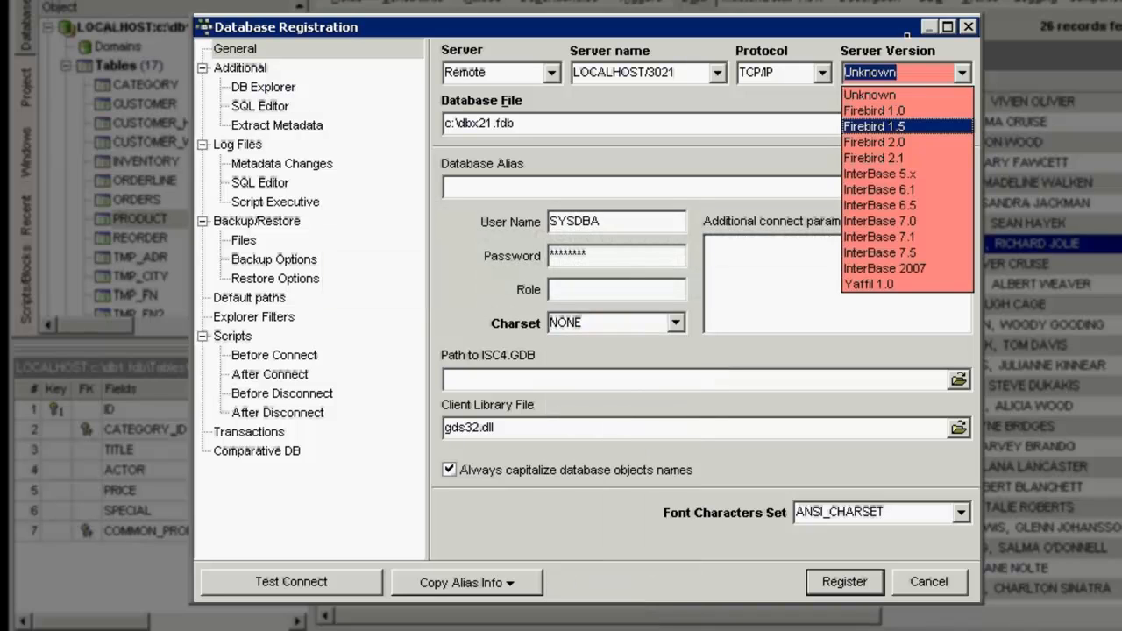
{"action": "left_click", "coordinate": [873, 158]}
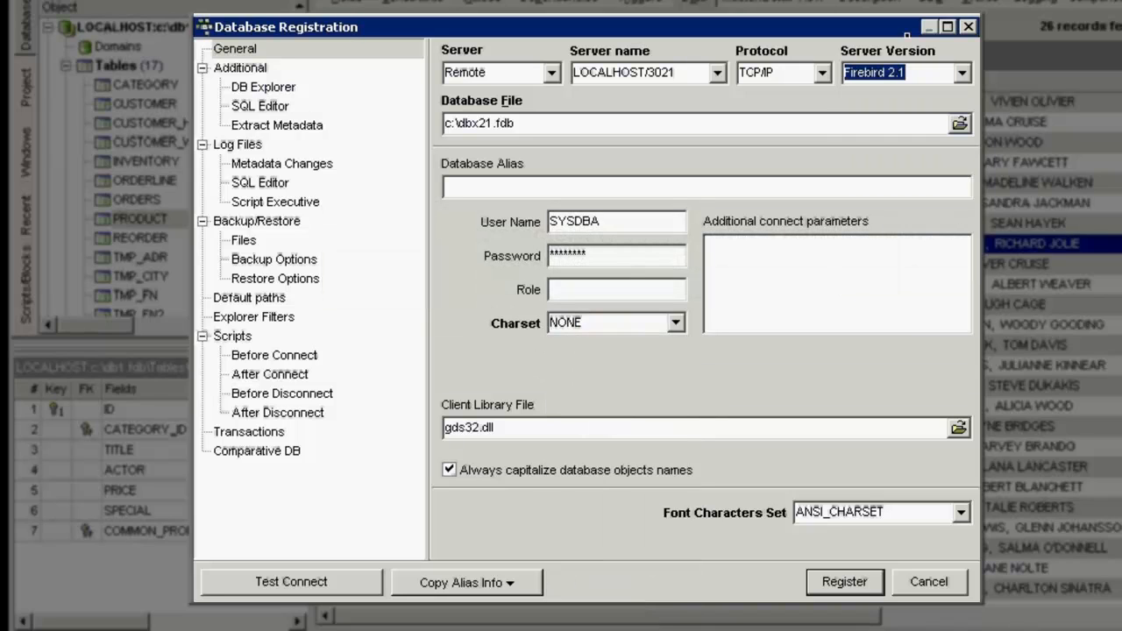